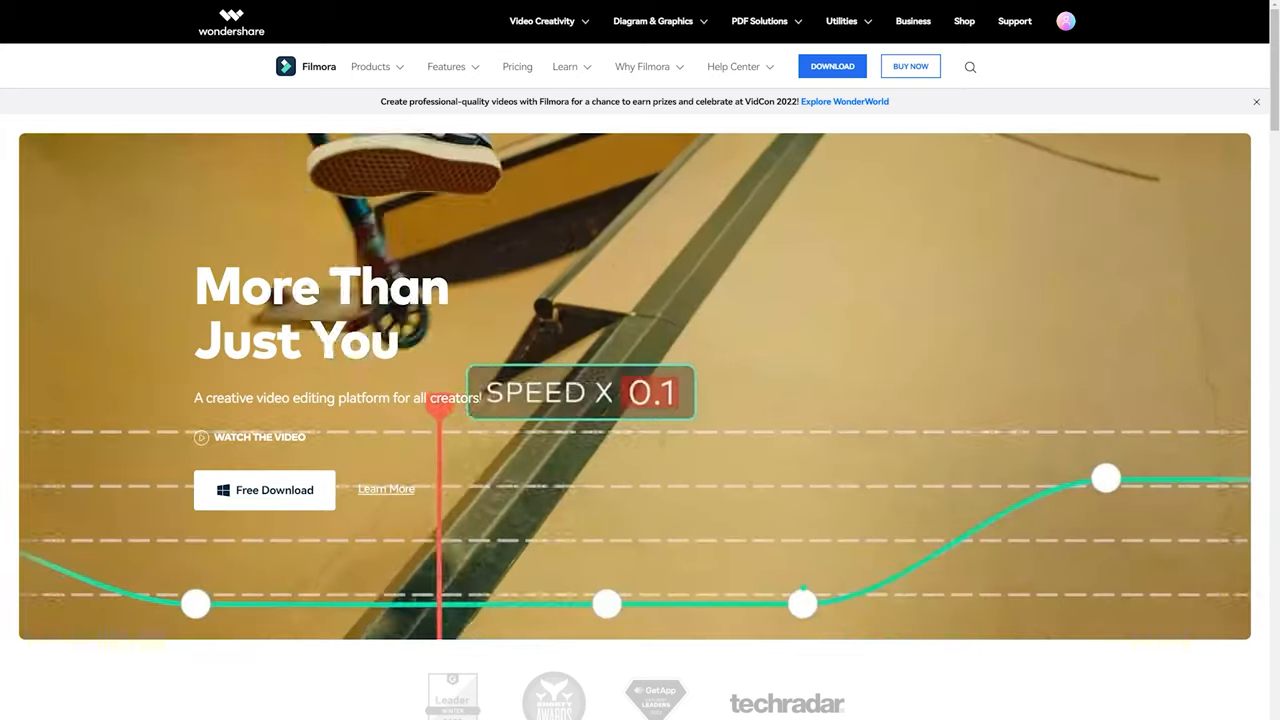
Step: Apply Human Segmentation from AI Portrait to the reader and preview him composited over the Beach clip
scroll(down, 3)
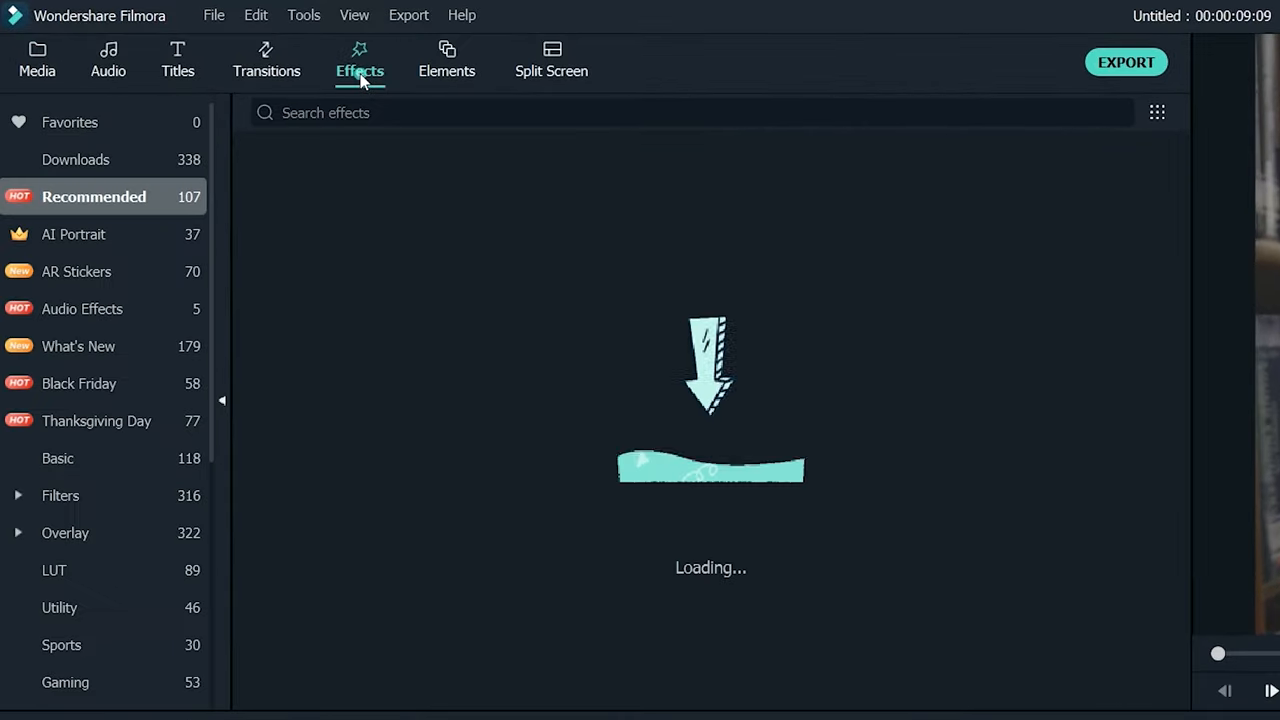
click(74, 234)
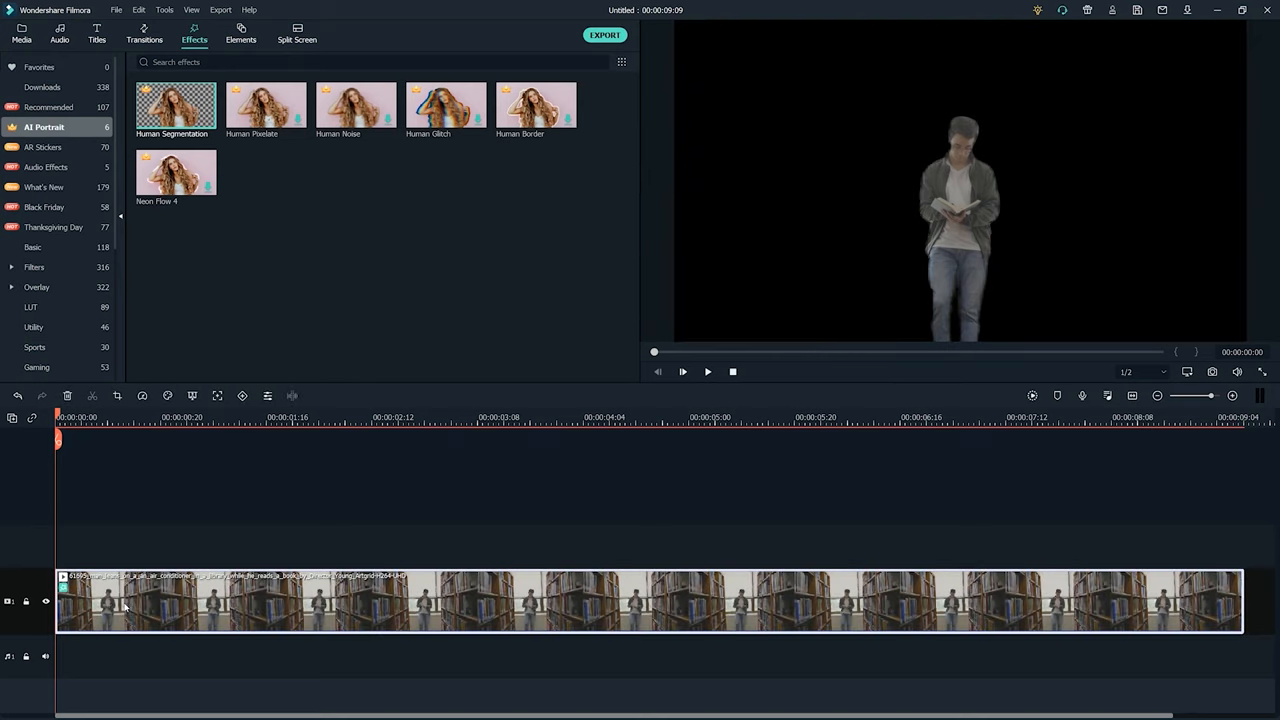
click(15, 32)
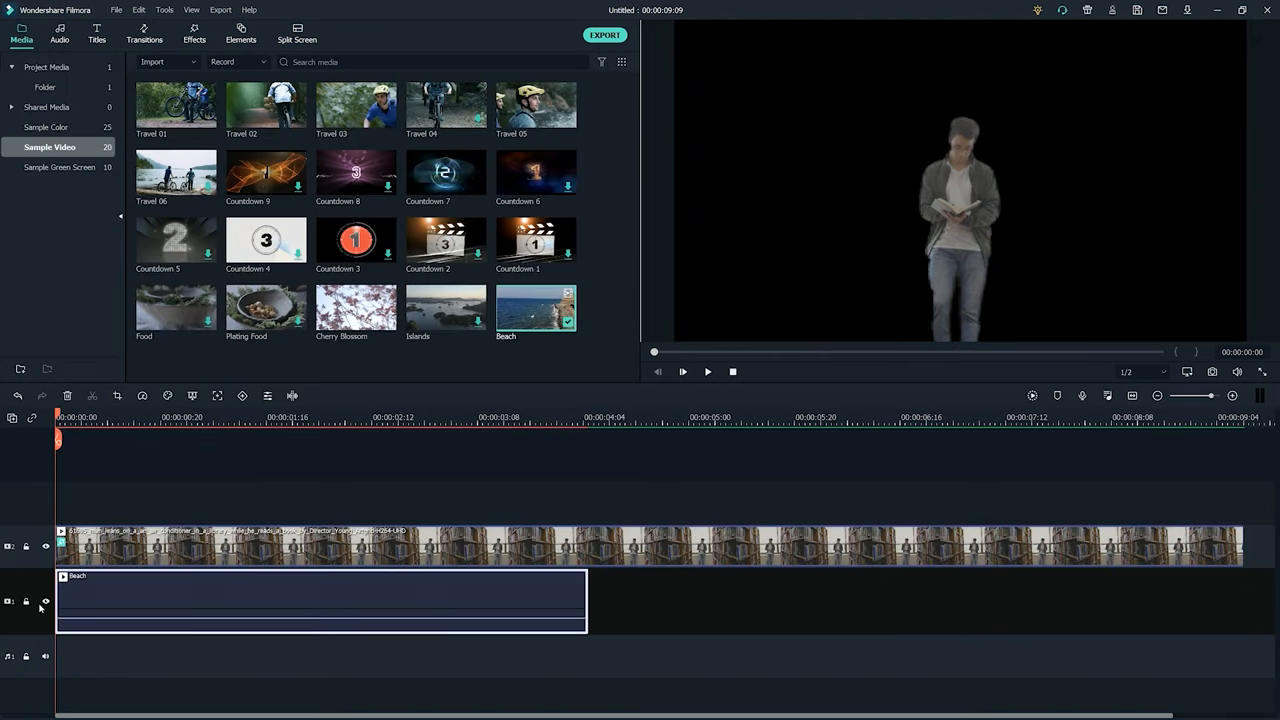
click(707, 371)
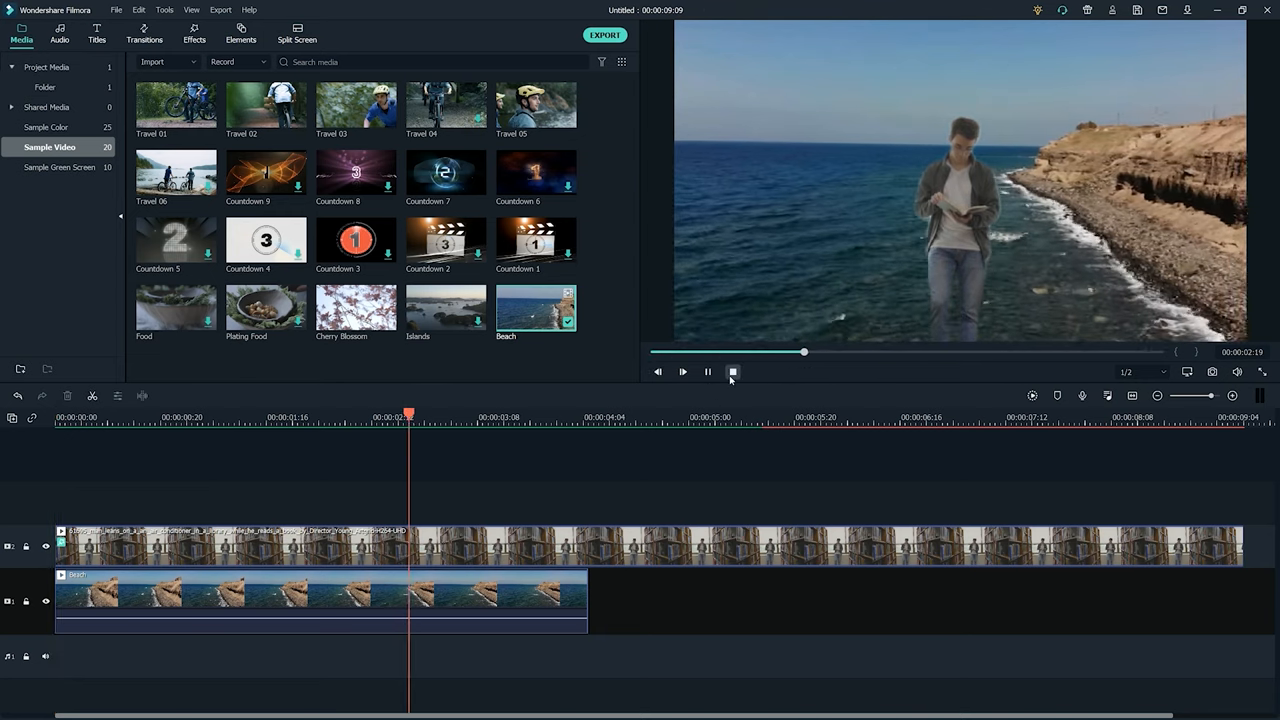
click(601, 35)
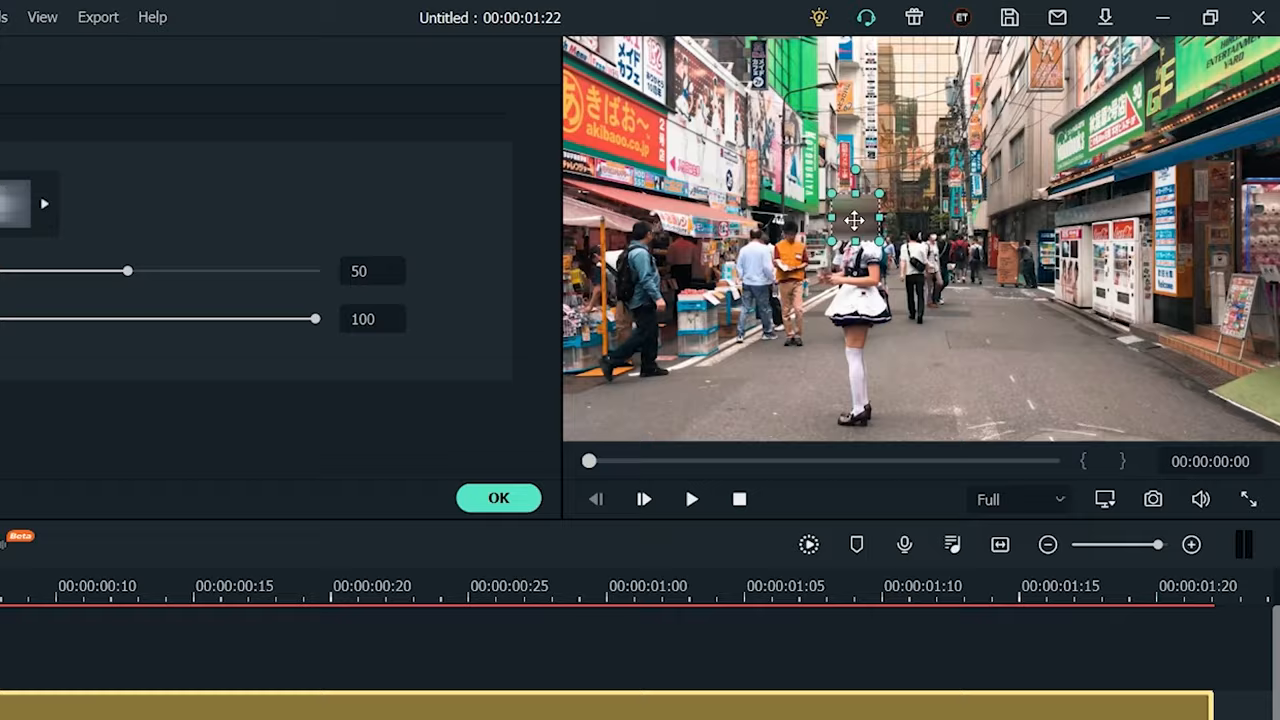
Step: Confirm the Mosaic blur on the girl's face and review the street clip before exporting
click(691, 499)
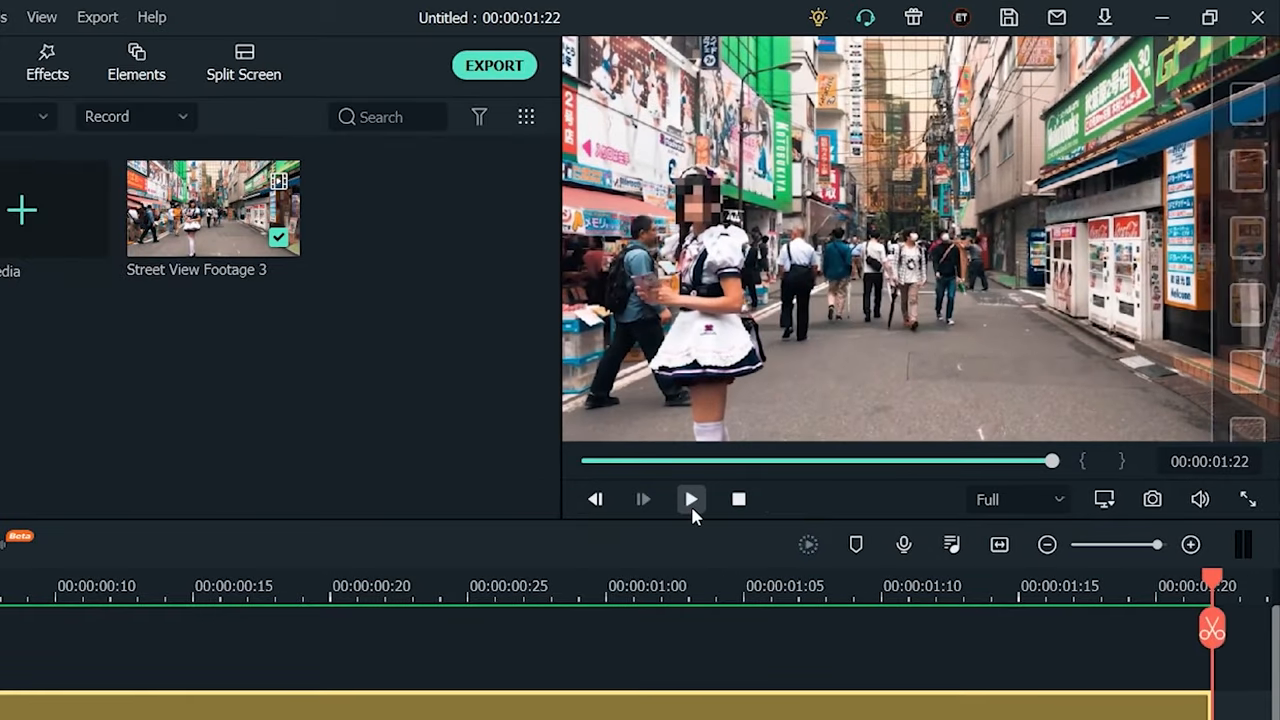
click(414, 17)
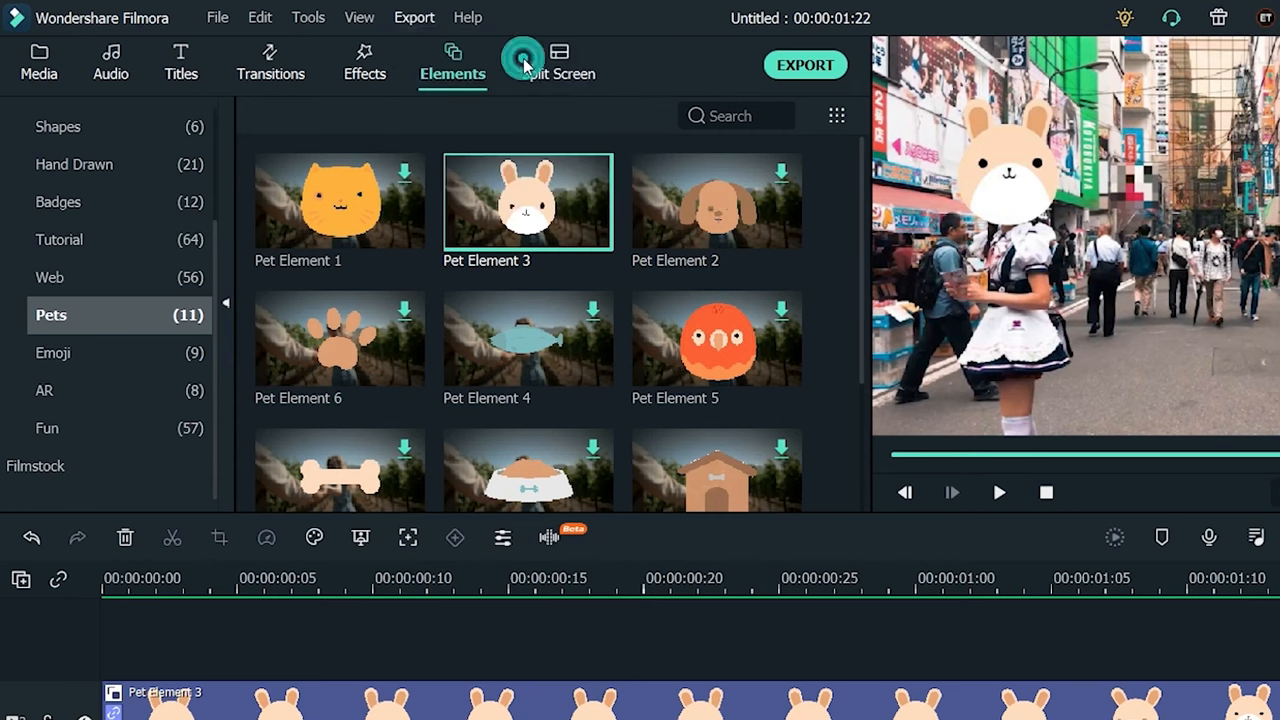
click(804, 65)
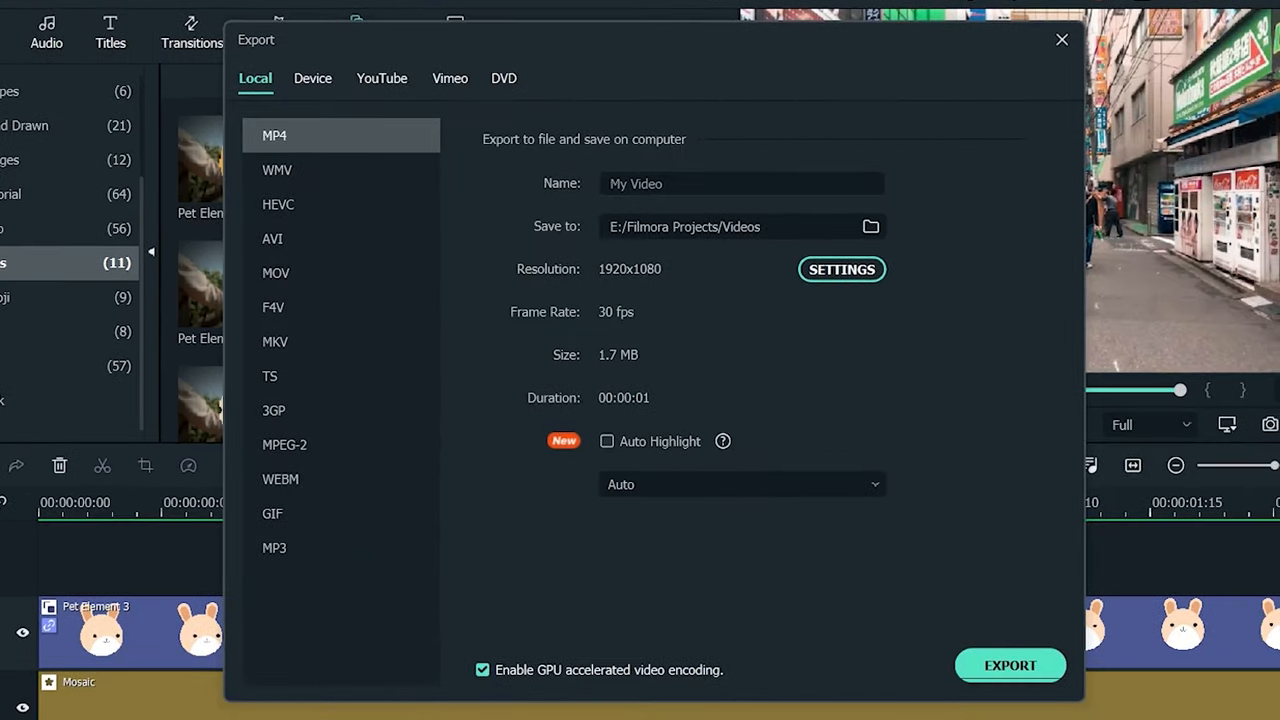
Step: Name the MP4 export 'The Blurred Face' in the Export dialog's Local settings
text(The Blurred Face)
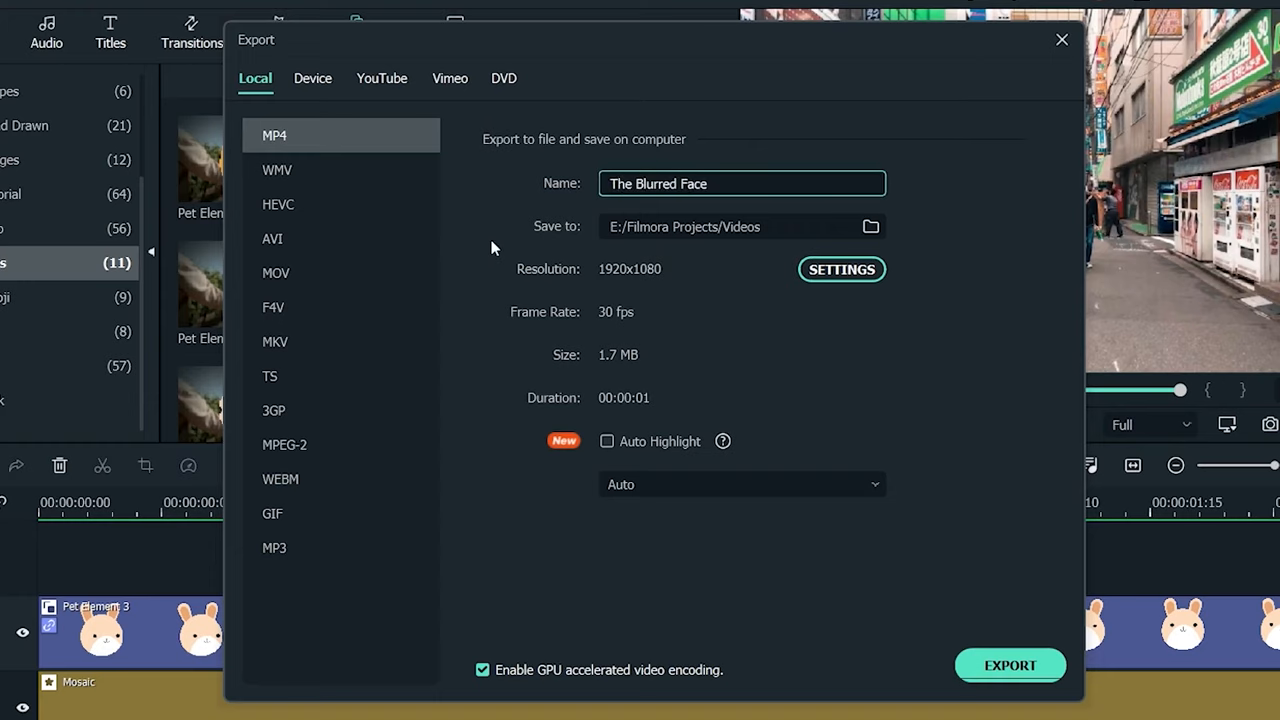
click(871, 226)
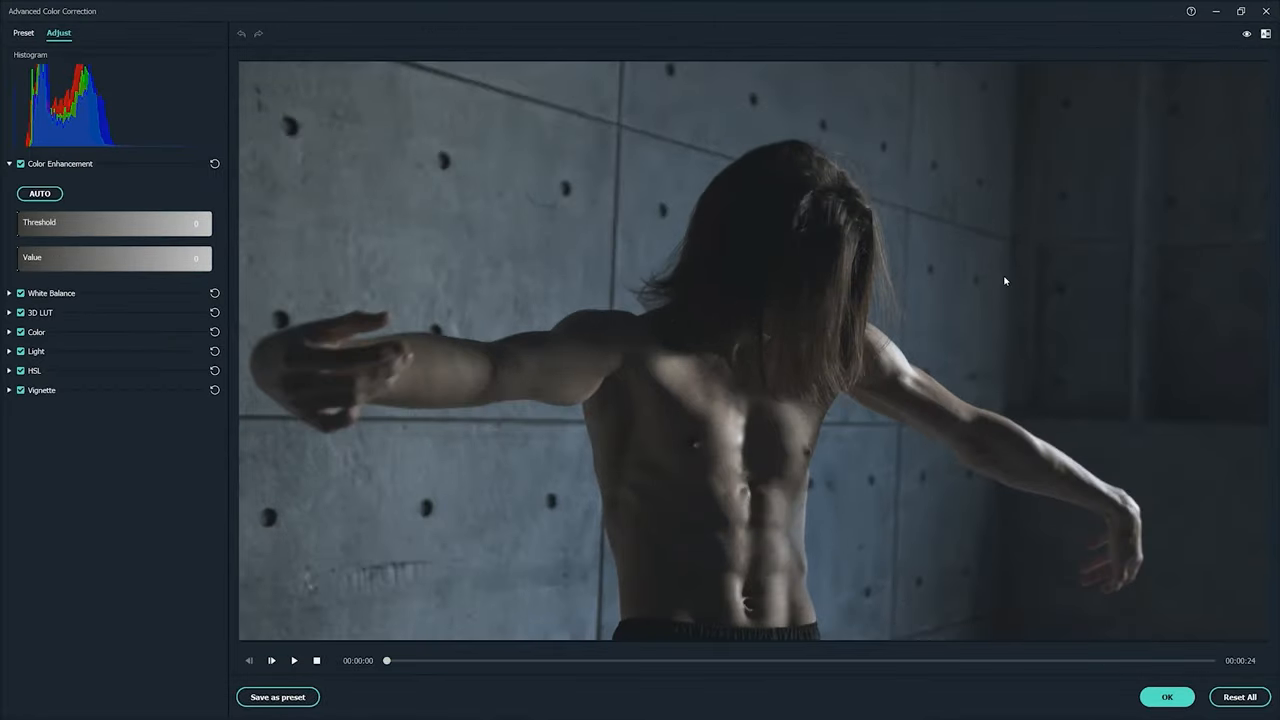
click(36, 332)
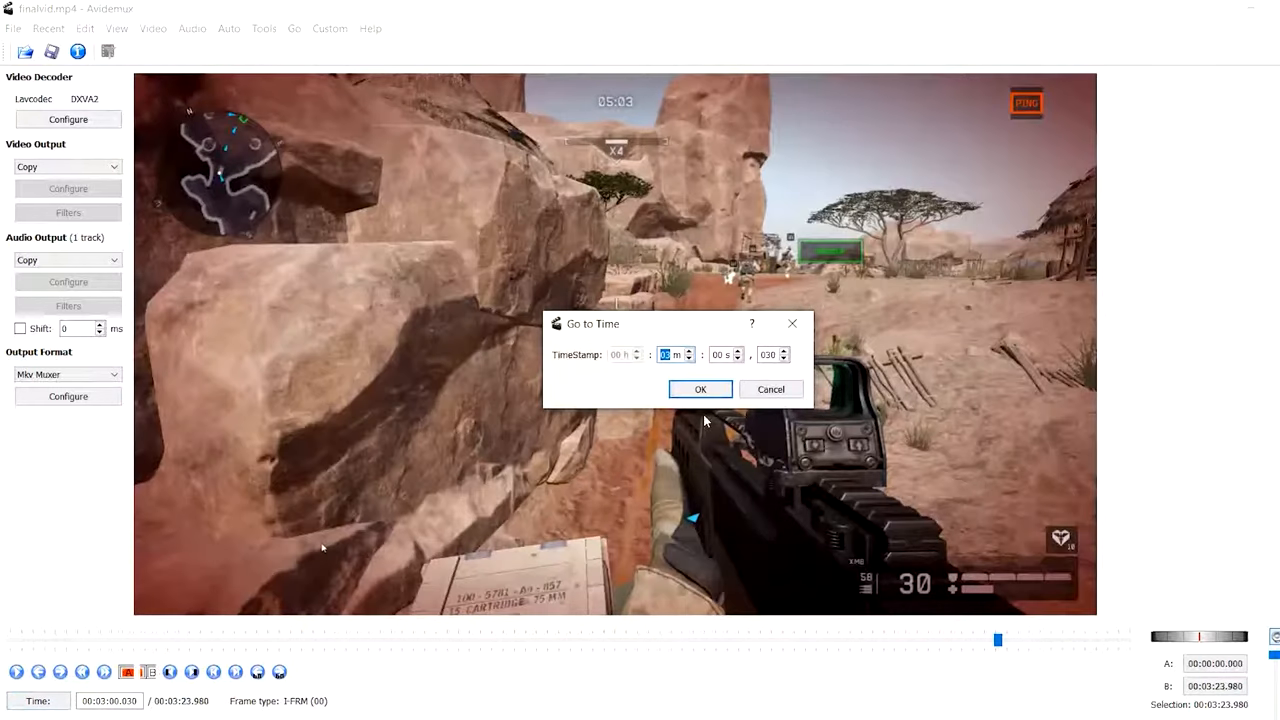
Step: Jump to the entered time, check the audio codec, and save the train video as TRAINS.mp4 on the Desktop
click(700, 389)
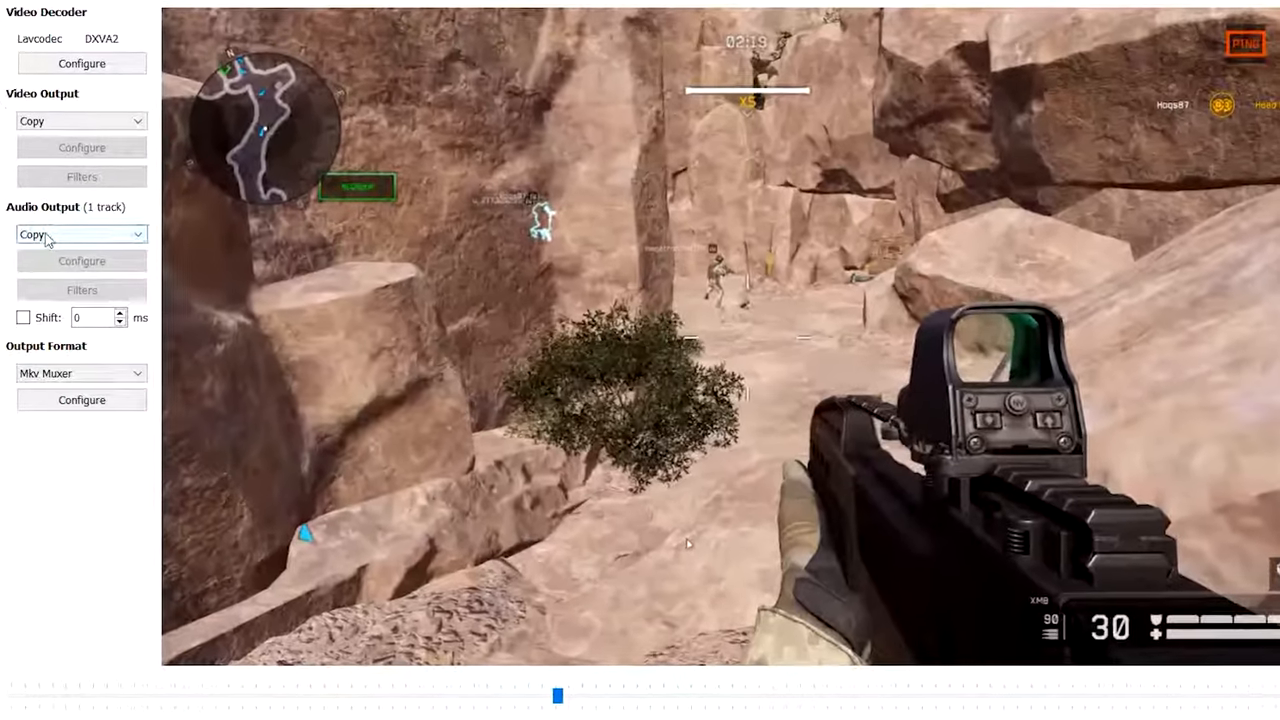
click(80, 234)
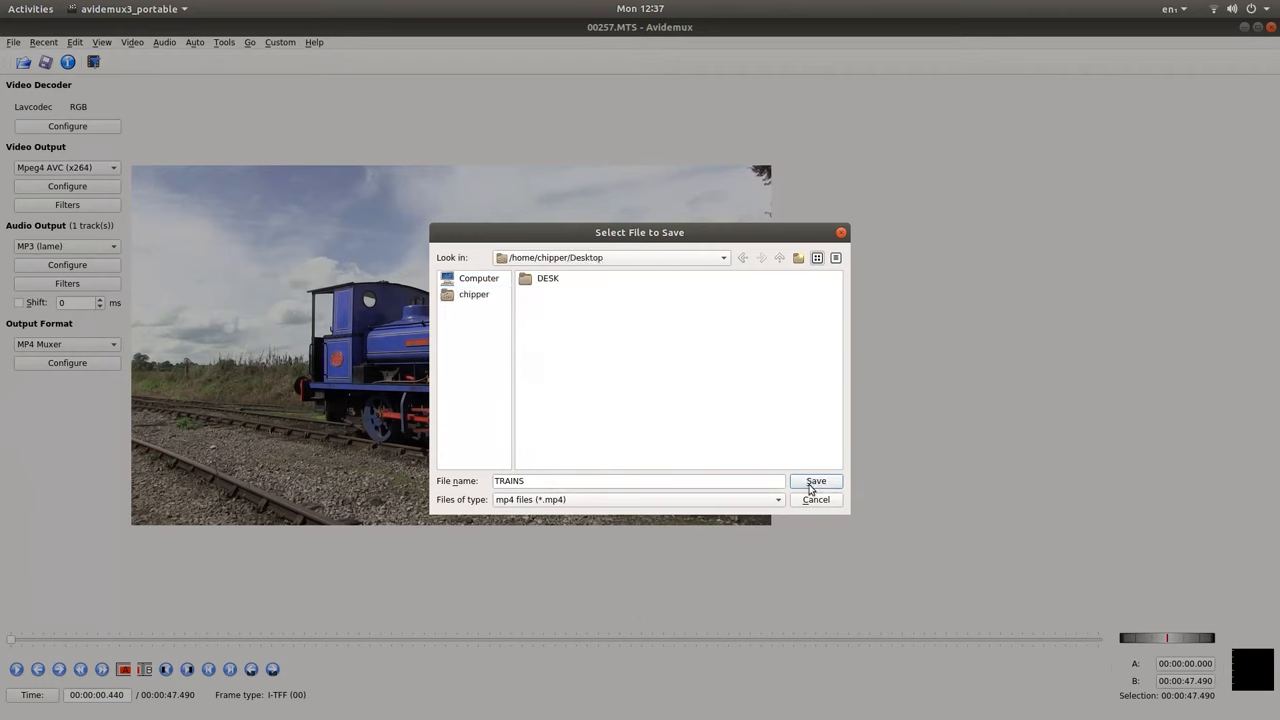
click(816, 481)
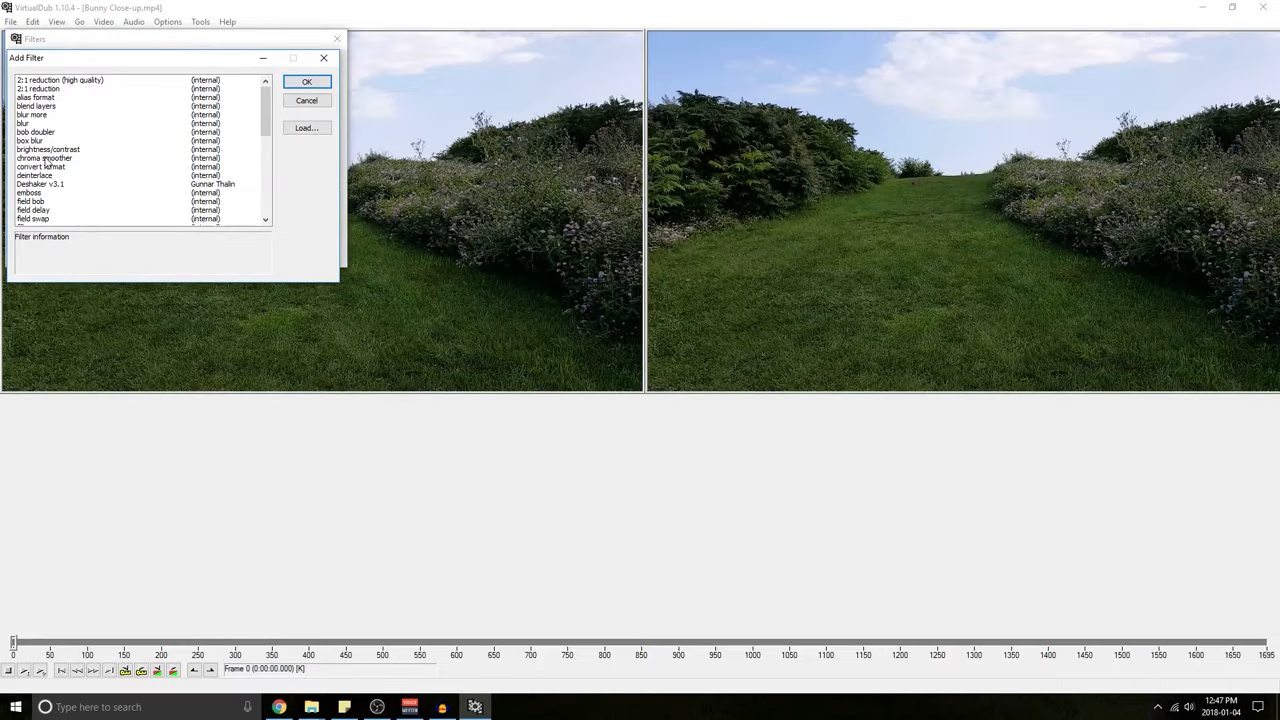
Step: Add the Deshaker v3.1 filter to the grassy path video and configure it for Pass 1
double_click(45, 186)
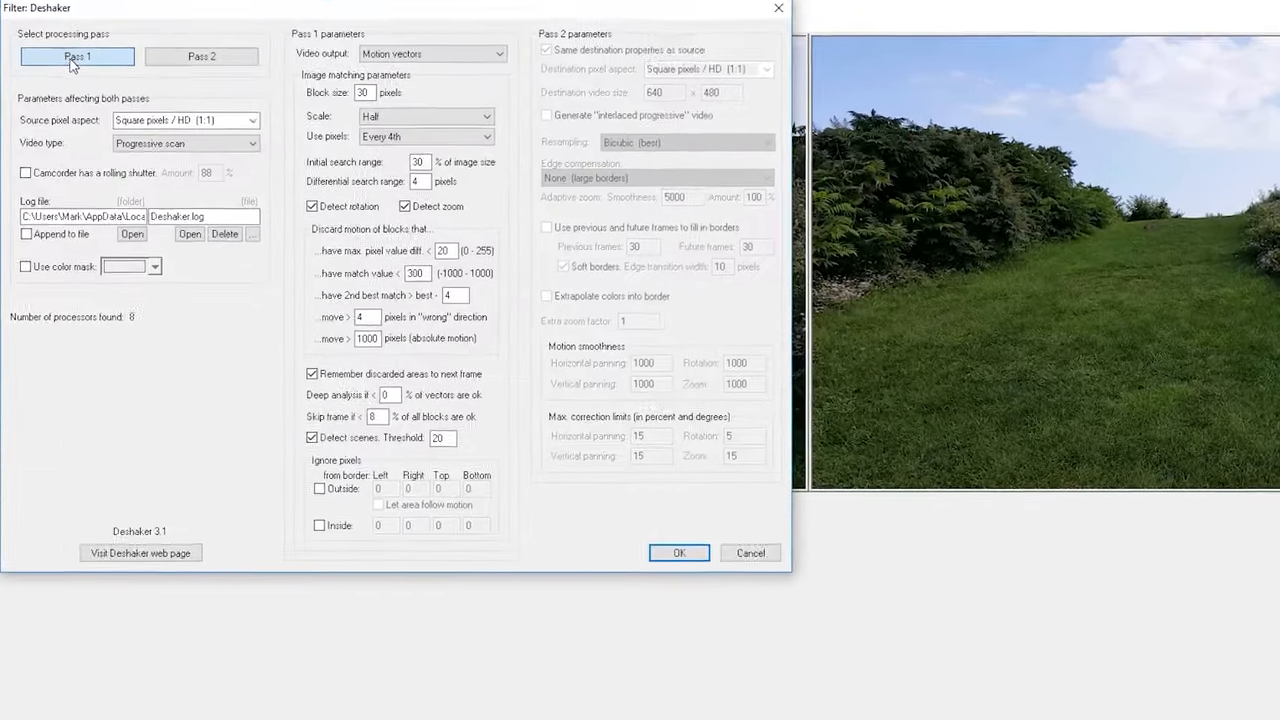
click(678, 552)
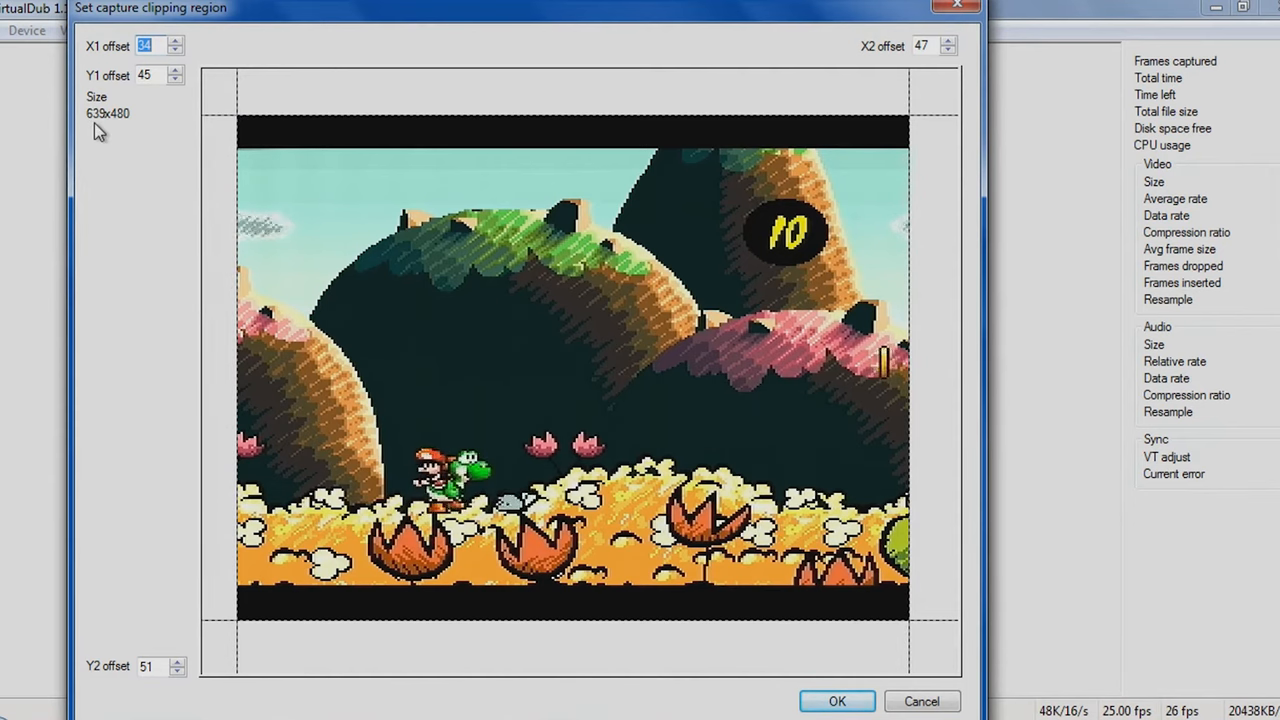
Step: Close the capture clipping dialog and bring up the empty video filter chain ready for a new filter
click(160, 30)
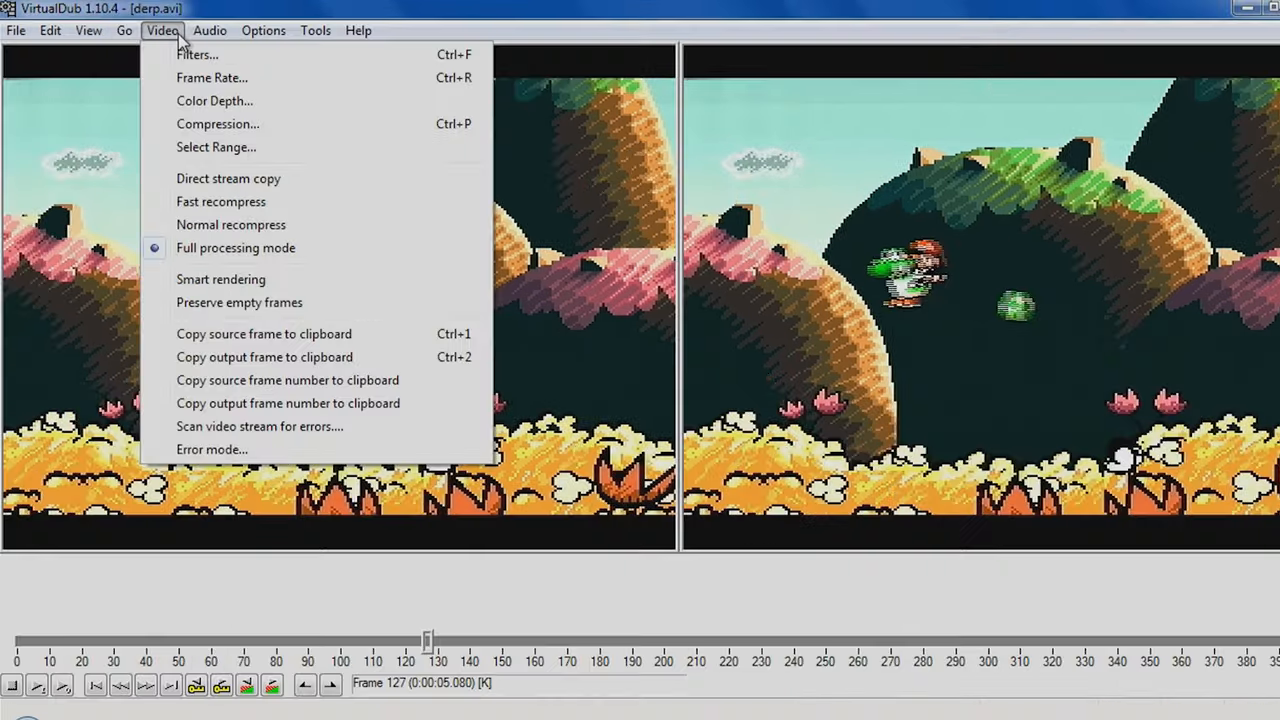
click(201, 55)
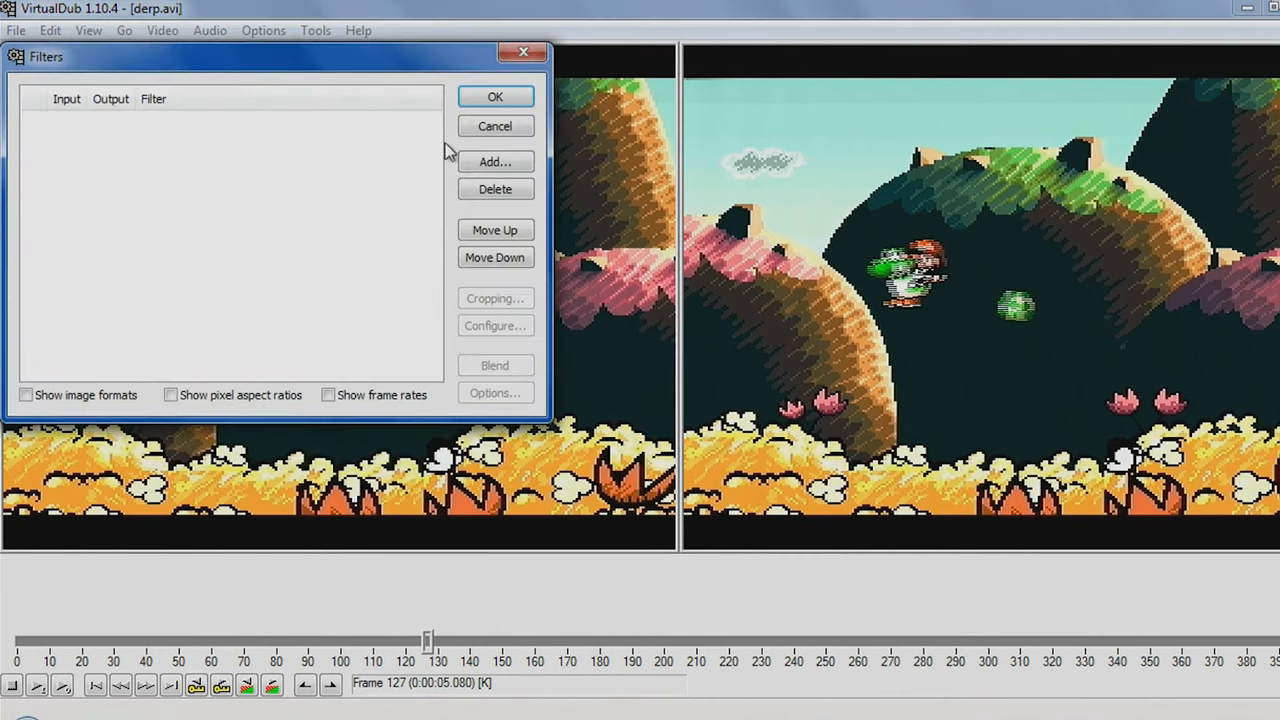
click(495, 161)
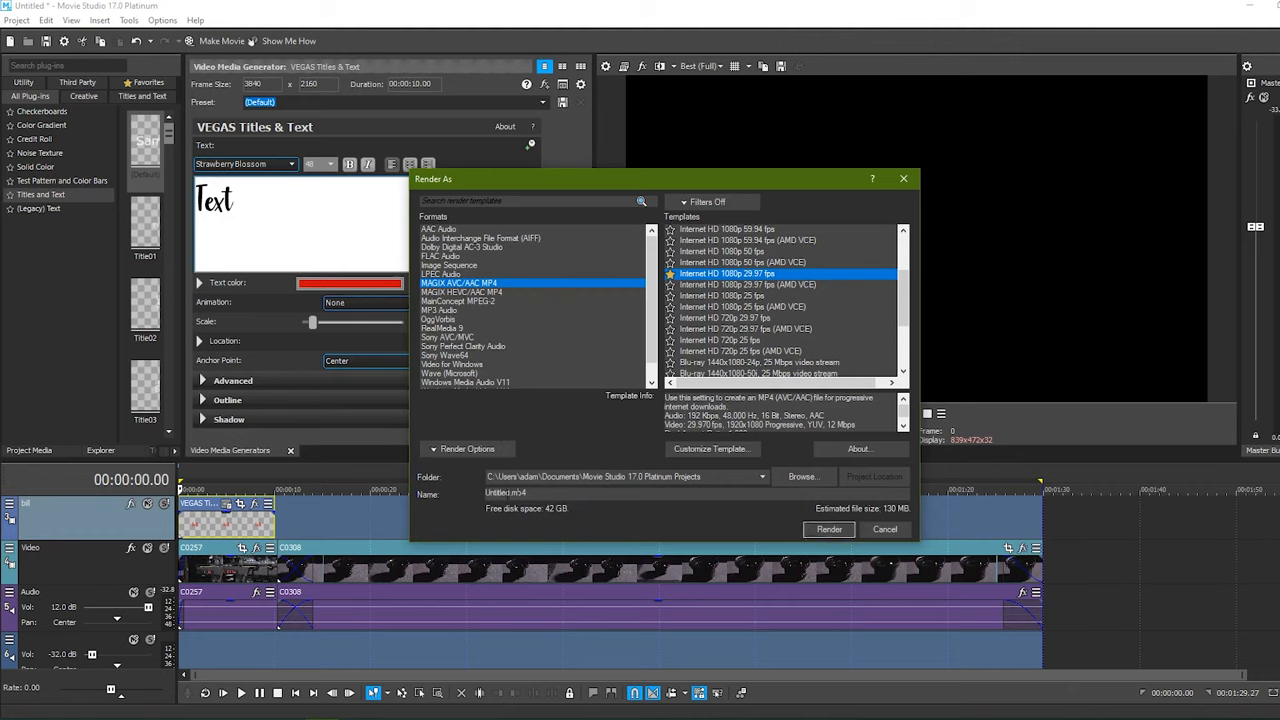
Step: Select the render's output file name, with MAGIX AVC/AAC MP4 at Internet HD 1080p 29.97 fps chosen
double_click(499, 493)
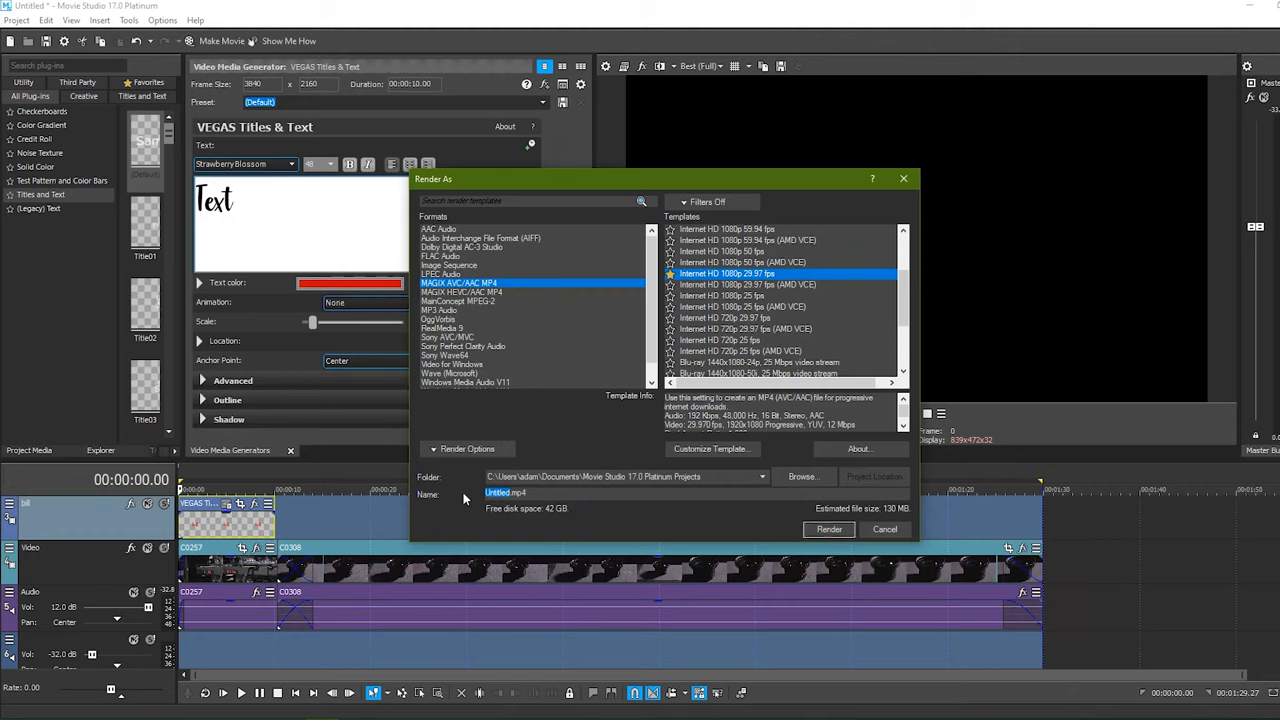